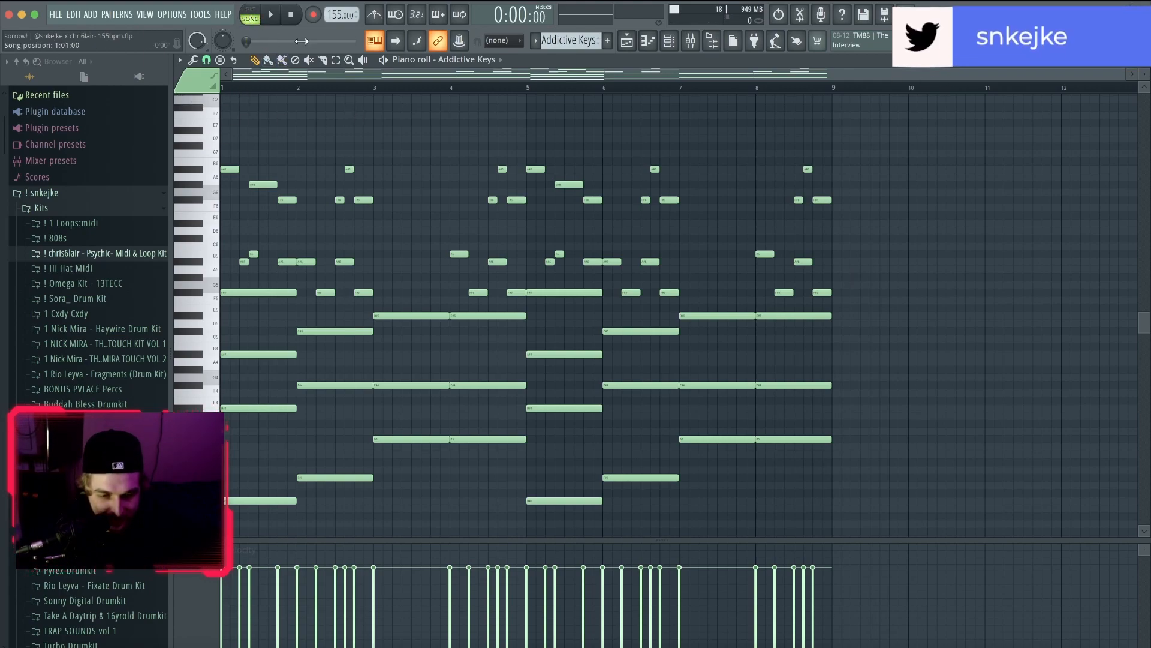
Step: Play the Addictive Keys chord pattern and bring the ElectraX part into the piano roll
{"action": "left_click", "coordinate": [249, 10]}
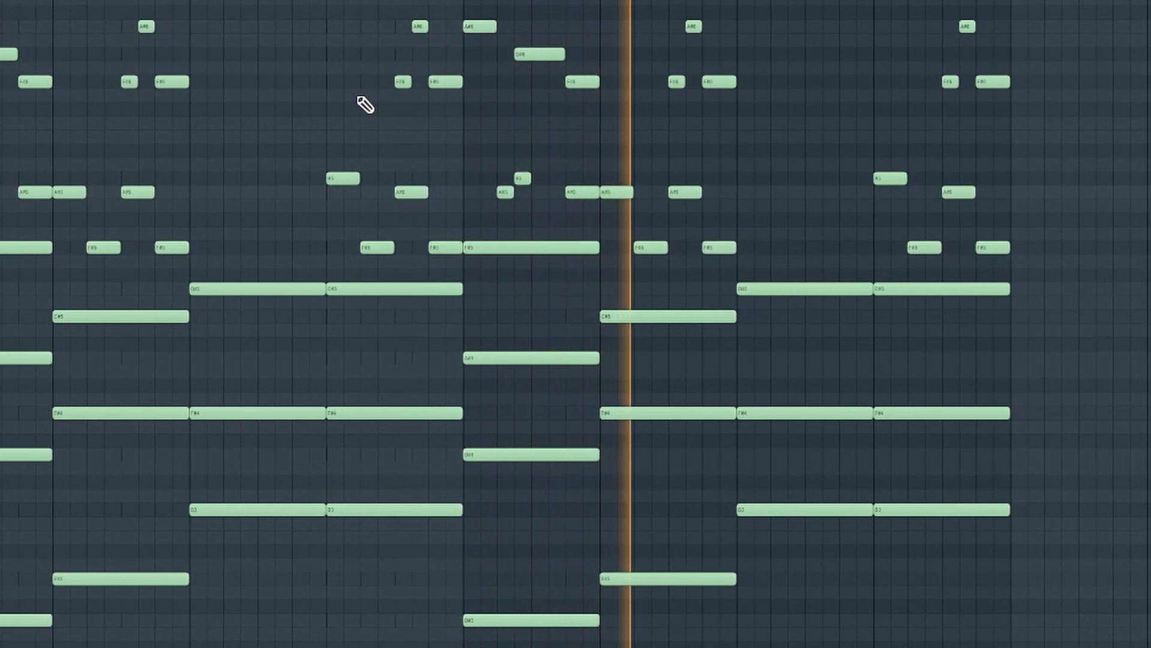
{"action": "scroll", "scroll_direction": "left", "scroll_amount": 3}
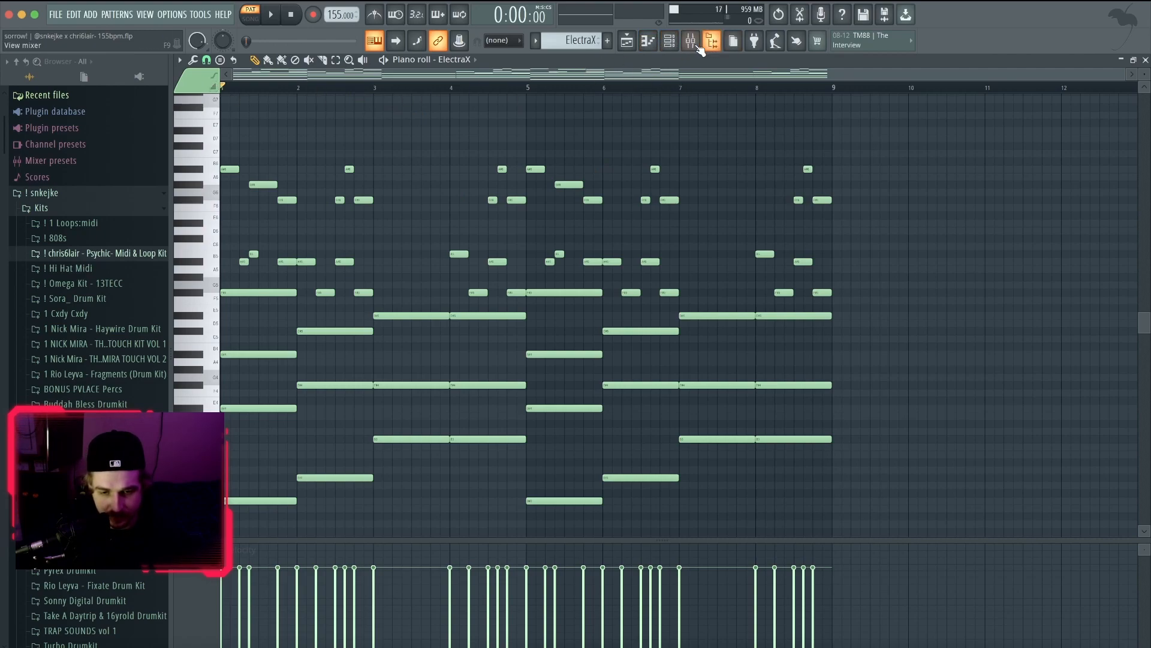
Step: Listen to the ElectraX pattern, then move the piano roll to the Xpand!2 channel
{"action": "left_click", "coordinate": [688, 41]}
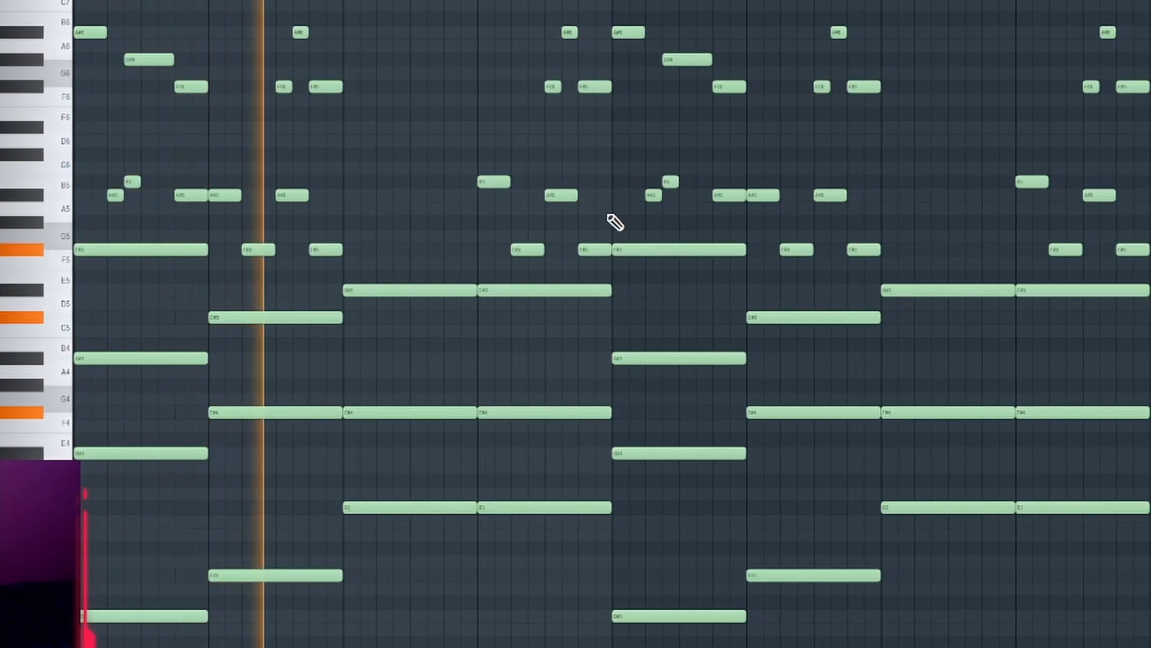
{"action": "scroll", "scroll_direction": "left", "scroll_amount": 3}
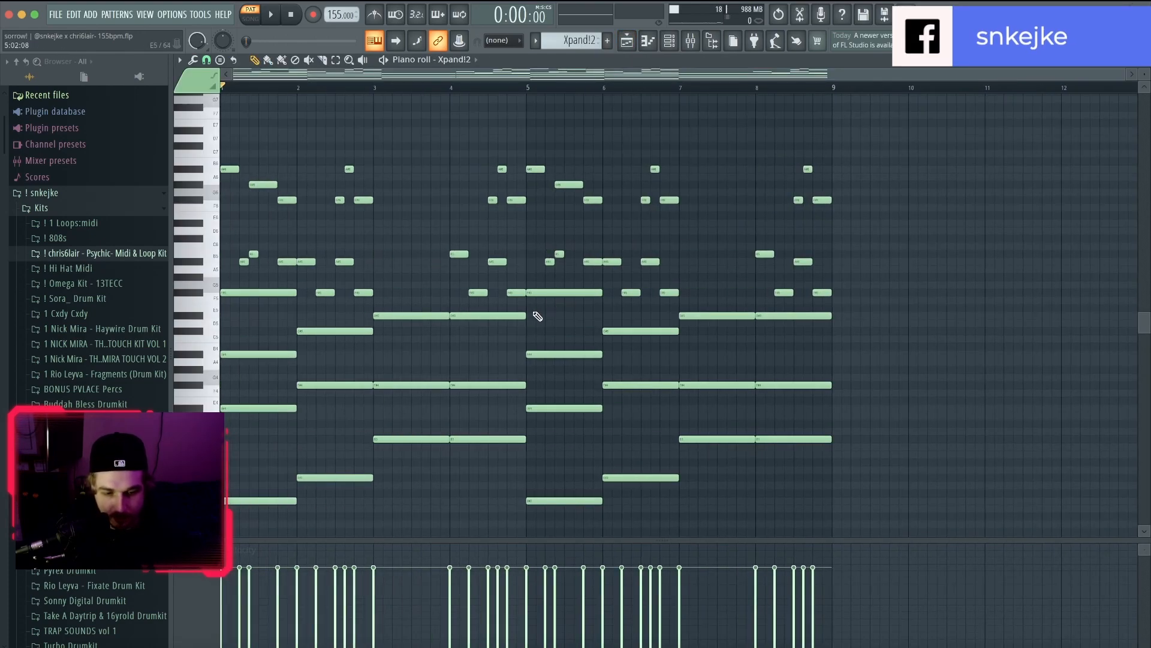
Step: Listen to the Xpand!2 pattern, then show the Xpand!2 #2 lead melody of short single notes
{"action": "left_click", "coordinate": [668, 40]}
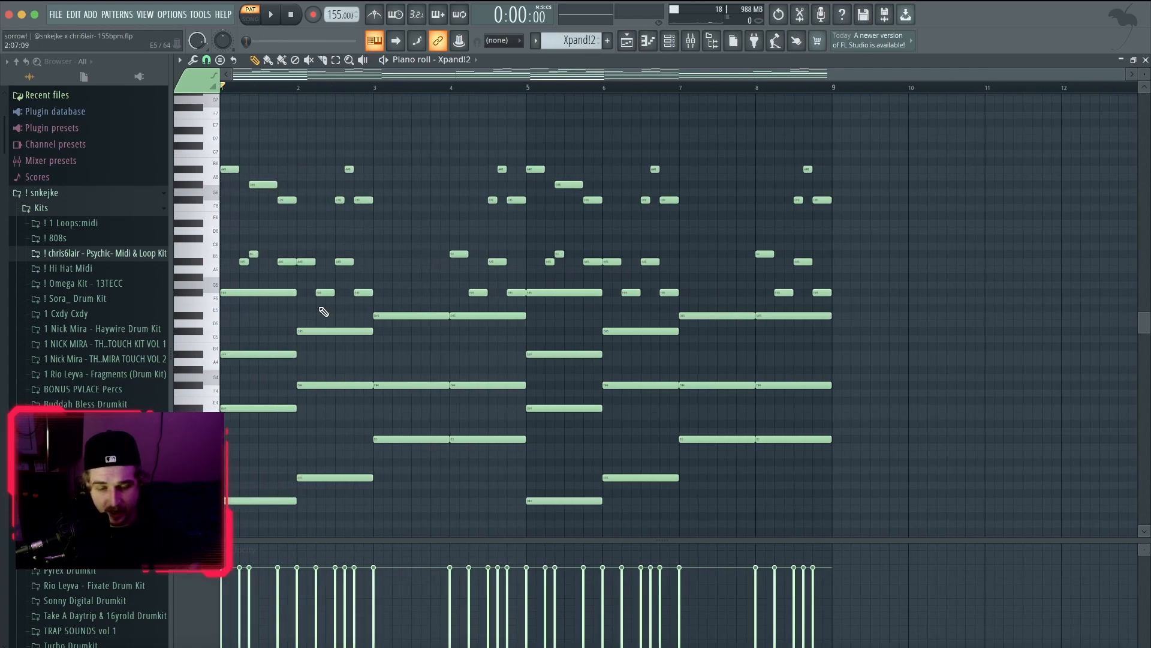
{"action": "mouse_move", "coordinate": [347, 134]}
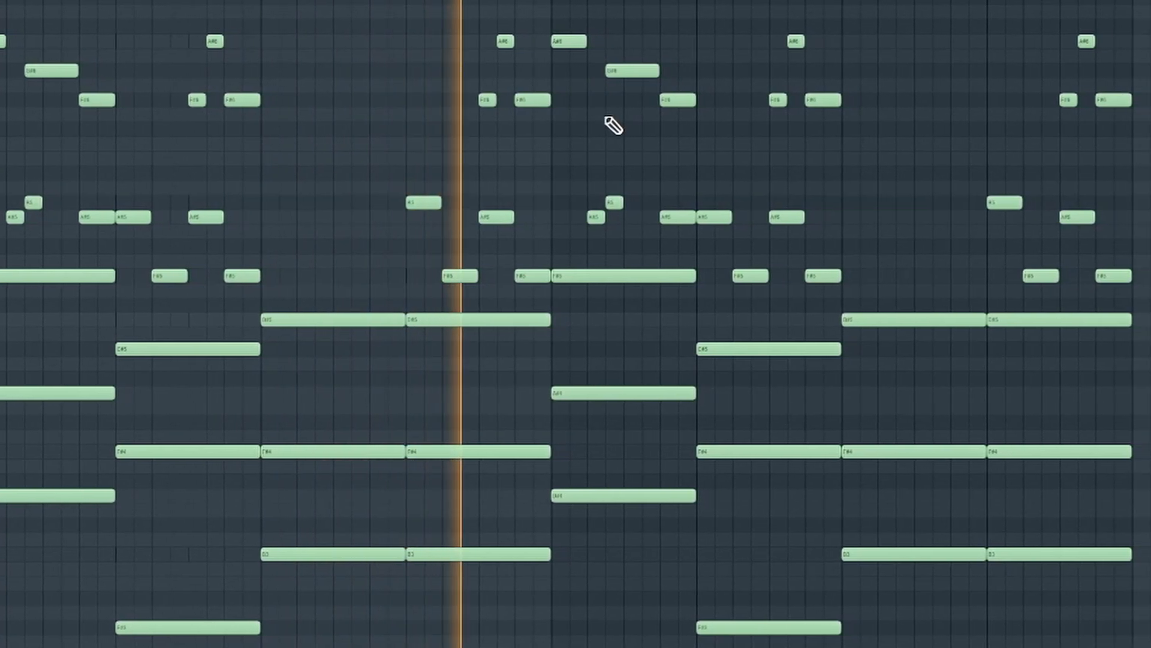
{"action": "scroll", "scroll_direction": "right", "scroll_amount": 3}
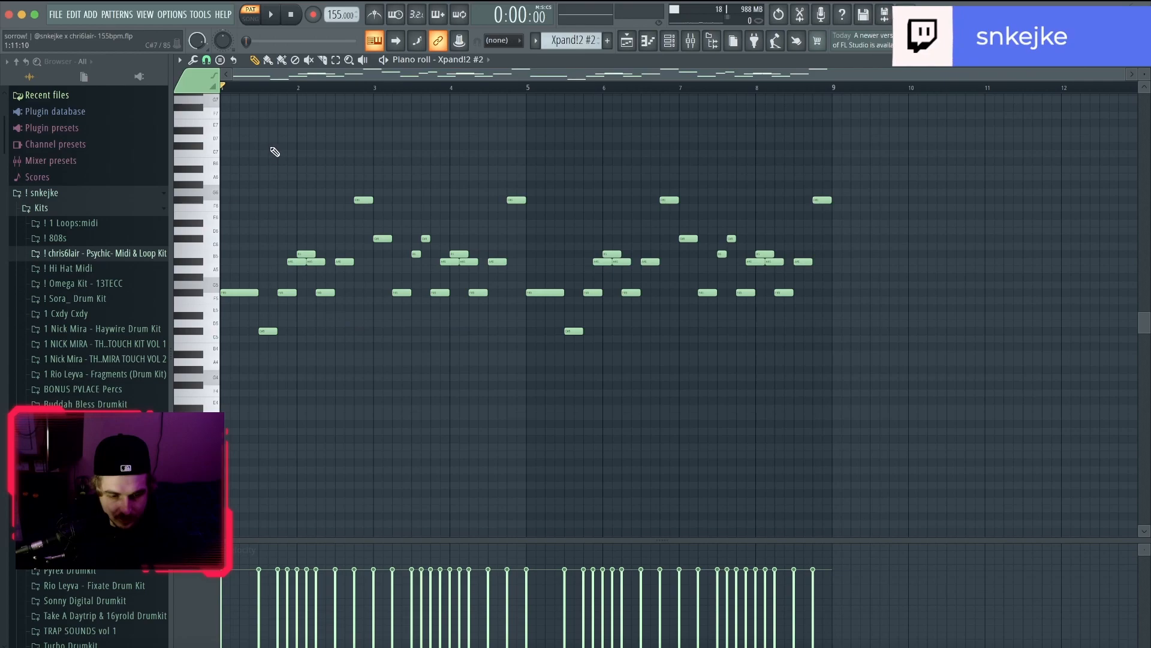
Step: Check the second Xpand!2 instrument window, then show the 36ix - bit clap pattern of six hits
{"action": "left_click", "coordinate": [646, 40]}
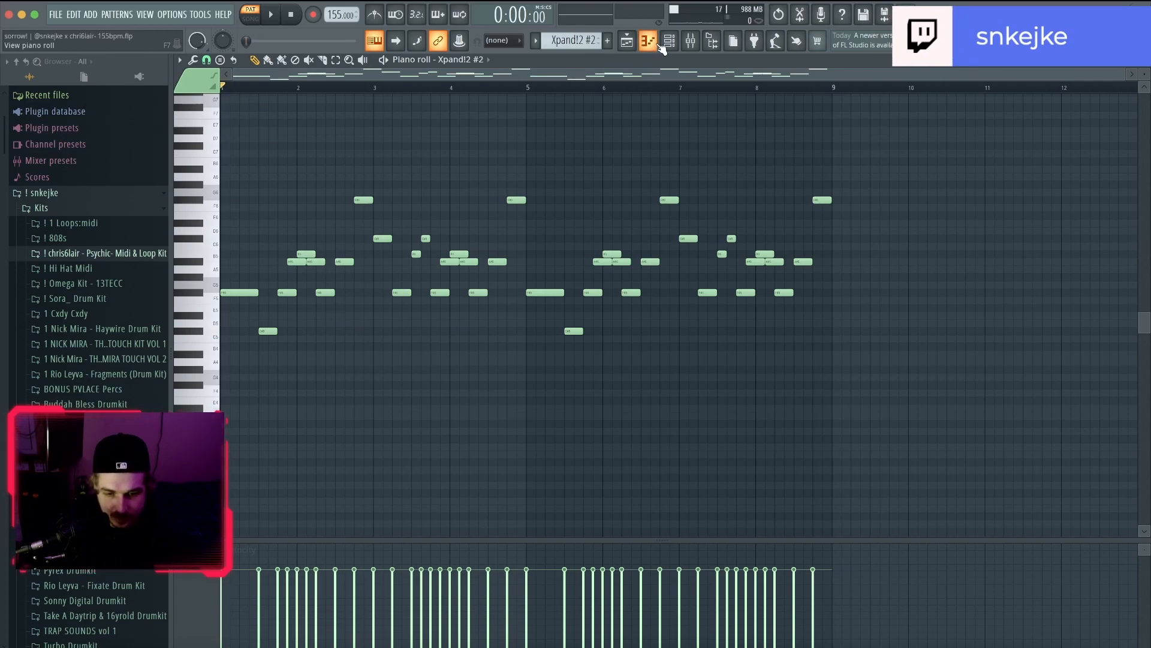
{"action": "left_click", "coordinate": [647, 40]}
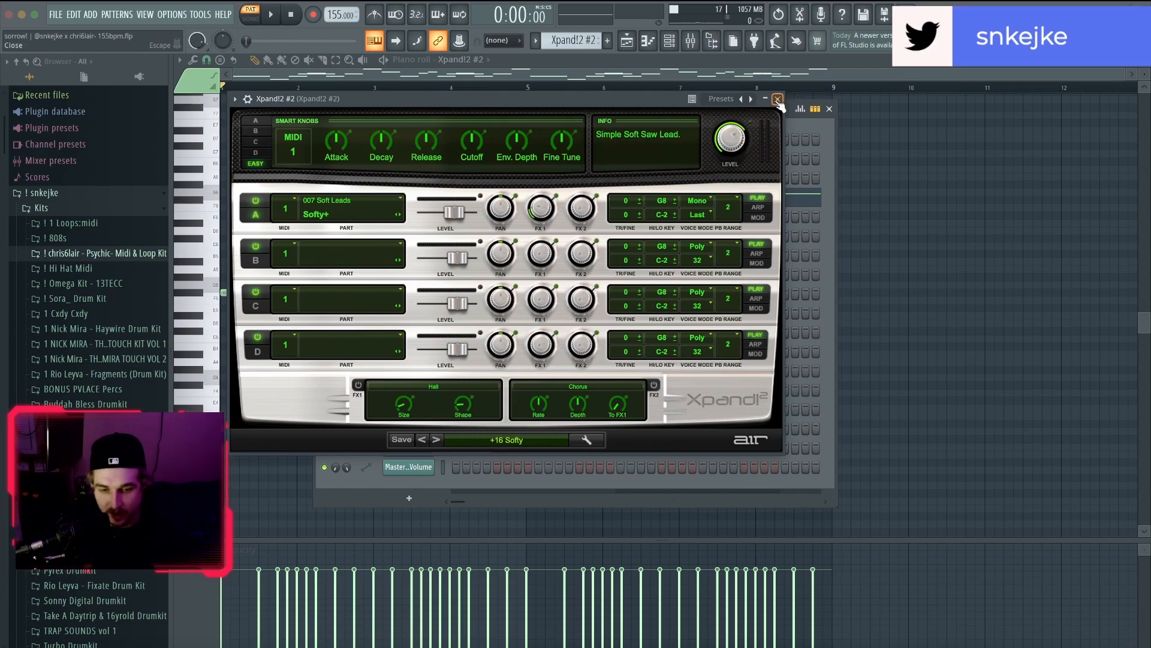
{"action": "left_click", "coordinate": [777, 98]}
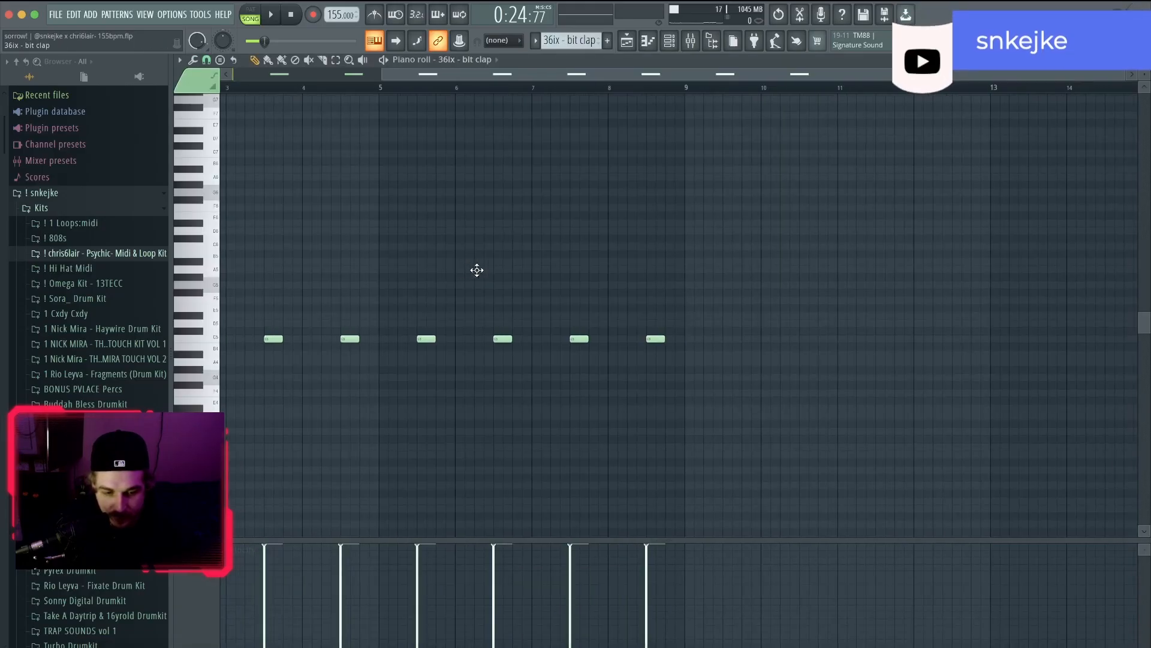
Step: Browse the Omega Kit 808s in the Channel rack, then show the 36ix - final rim paired hits
{"action": "left_click", "coordinate": [668, 41]}
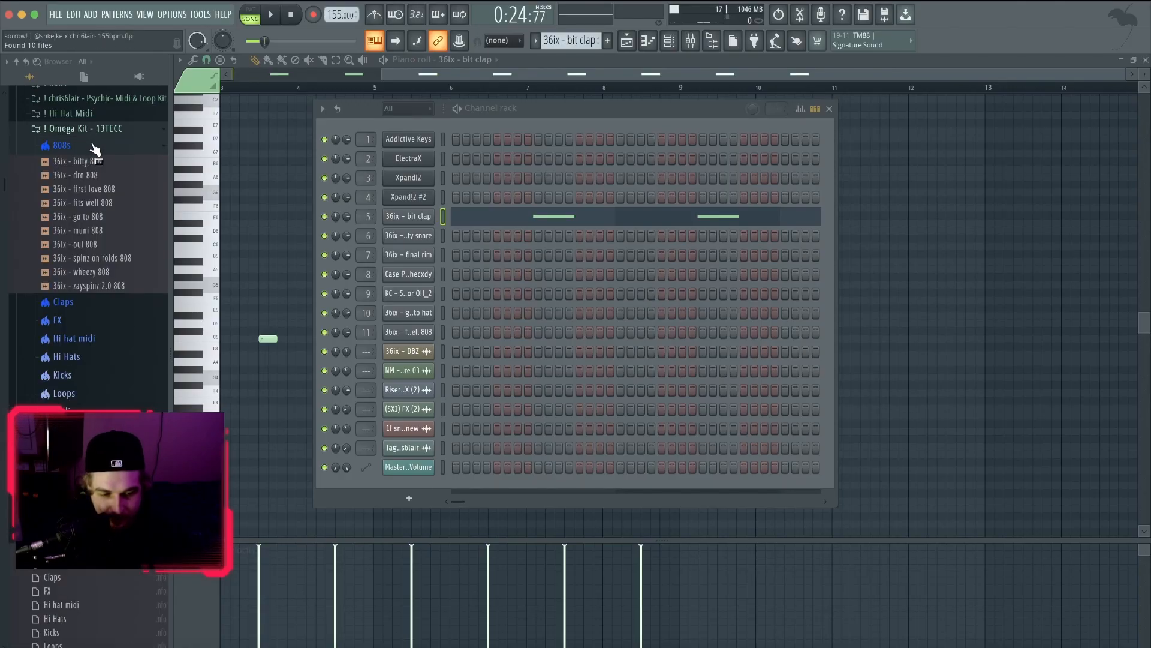
{"action": "left_click", "coordinate": [62, 145]}
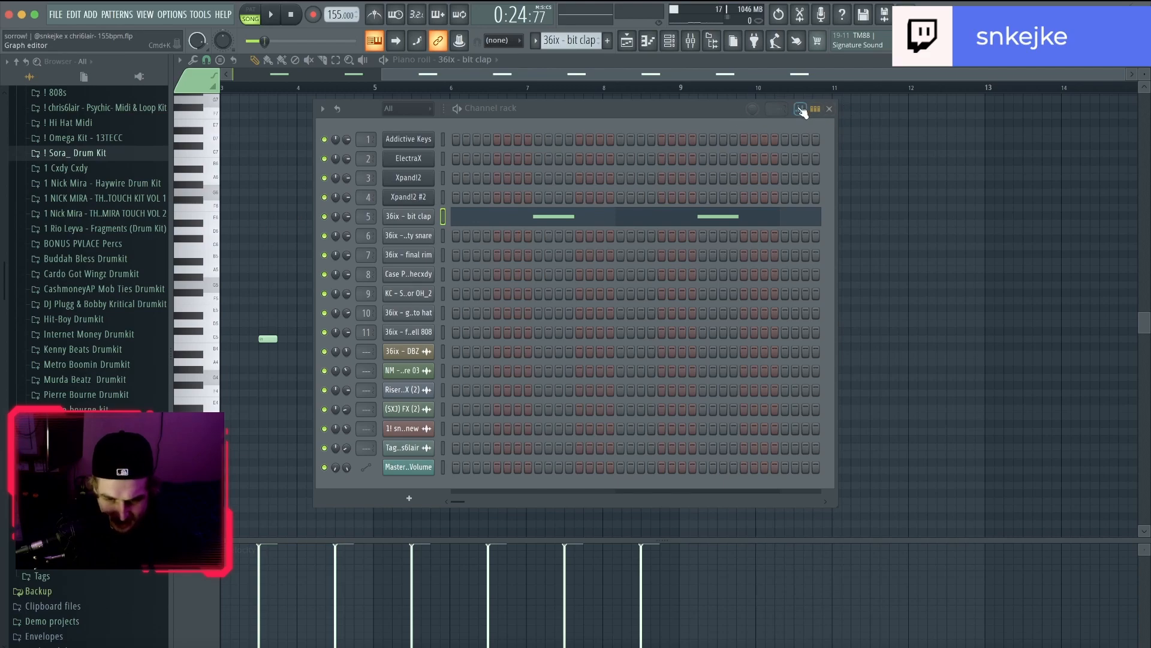
{"action": "left_click", "coordinate": [829, 108]}
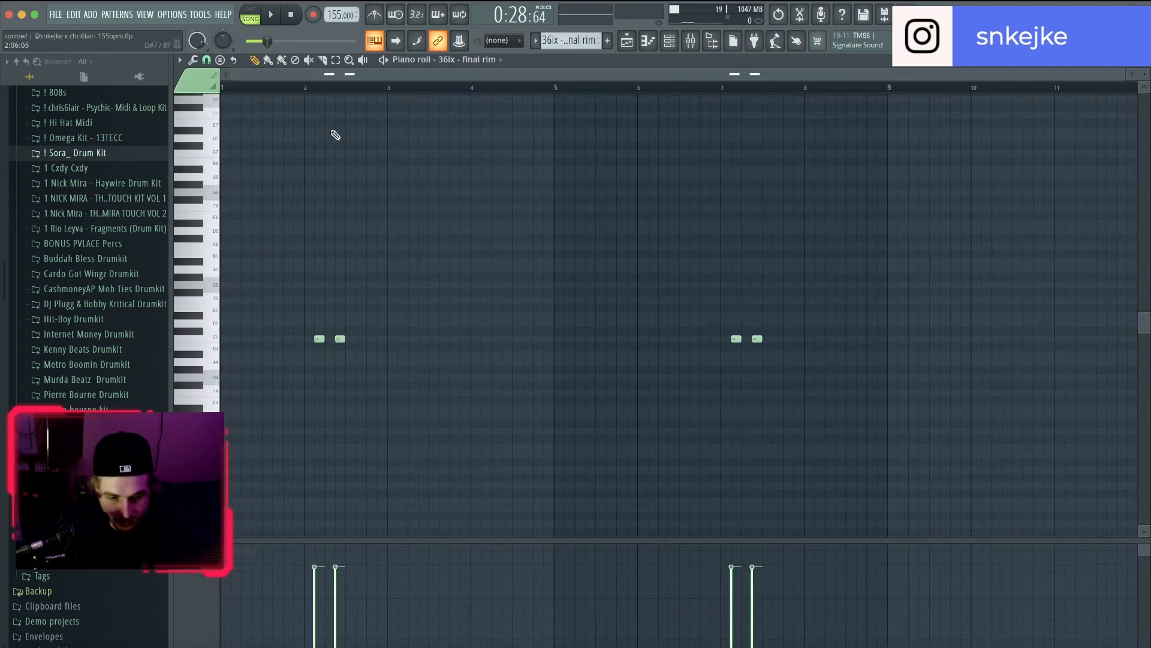
Step: View the KC - Scissor OH_2 open-hat pattern, landing back on the Addictive Keys chords
{"action": "left_click", "coordinate": [269, 15]}
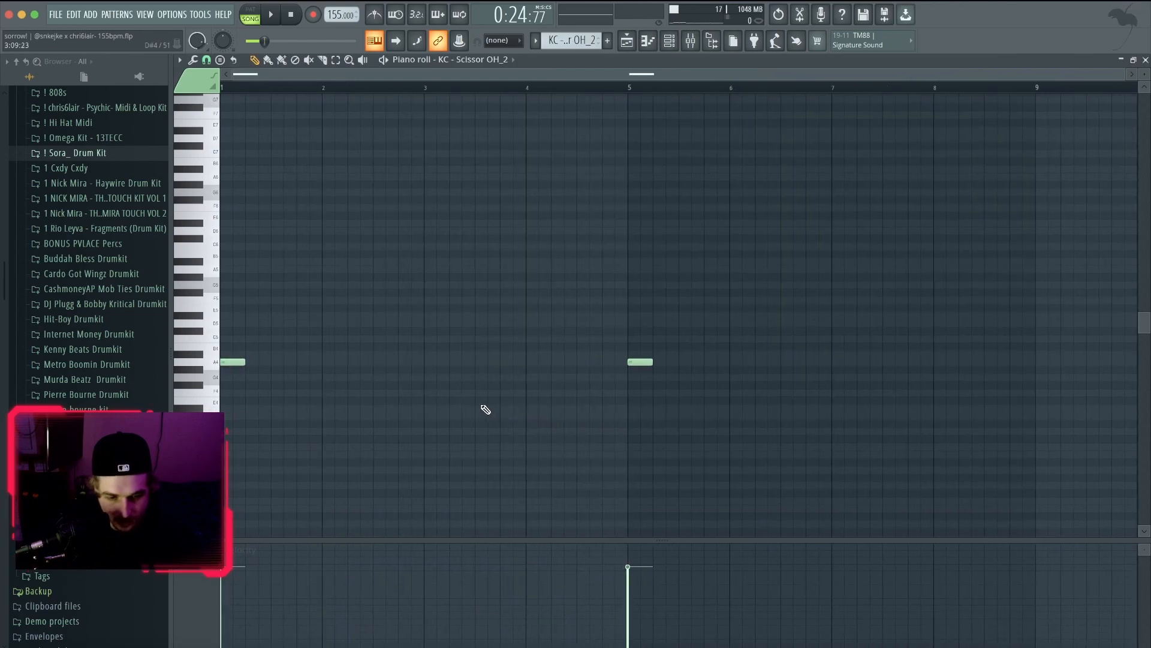
{"action": "left_click", "coordinate": [270, 14]}
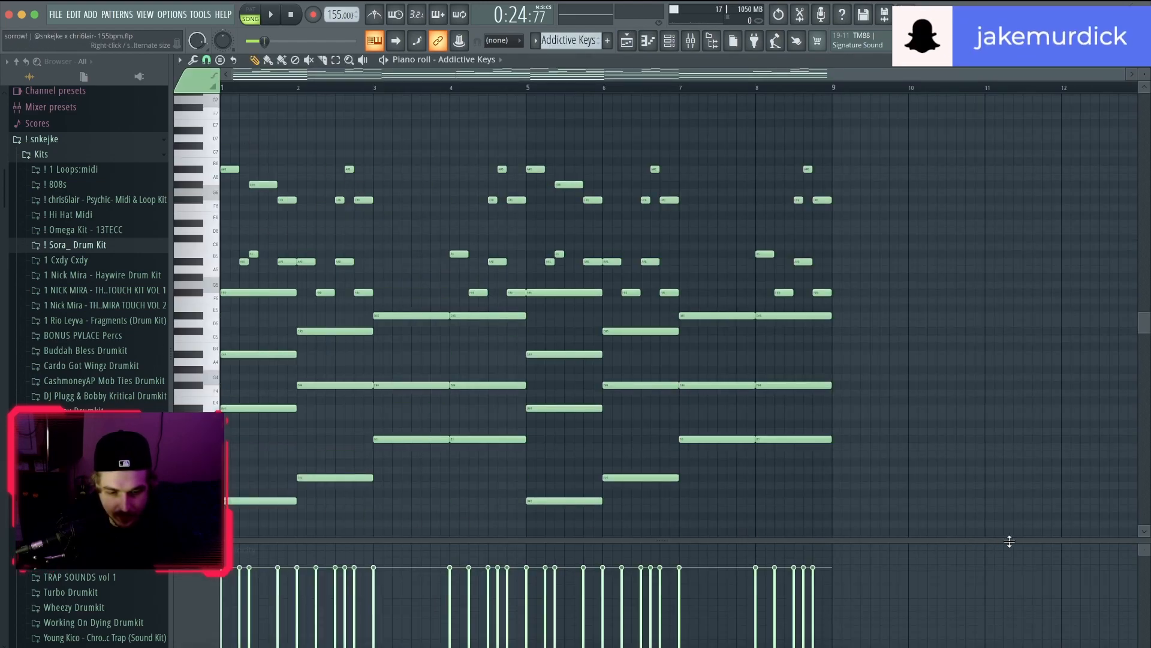
Step: Show the Addictive Keys channel's eight-bar chord pattern again
{"action": "left_click", "coordinate": [668, 41]}
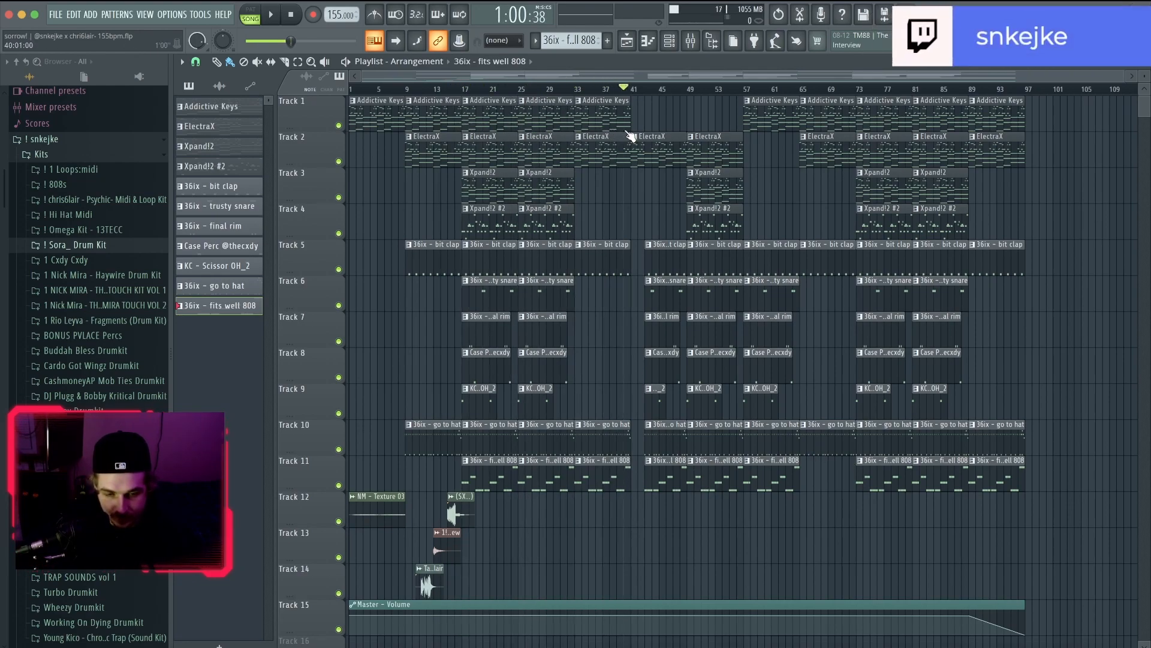
Step: Play the full playlist arrangement and move playback back to around bar 33
{"action": "left_click", "coordinate": [588, 88]}
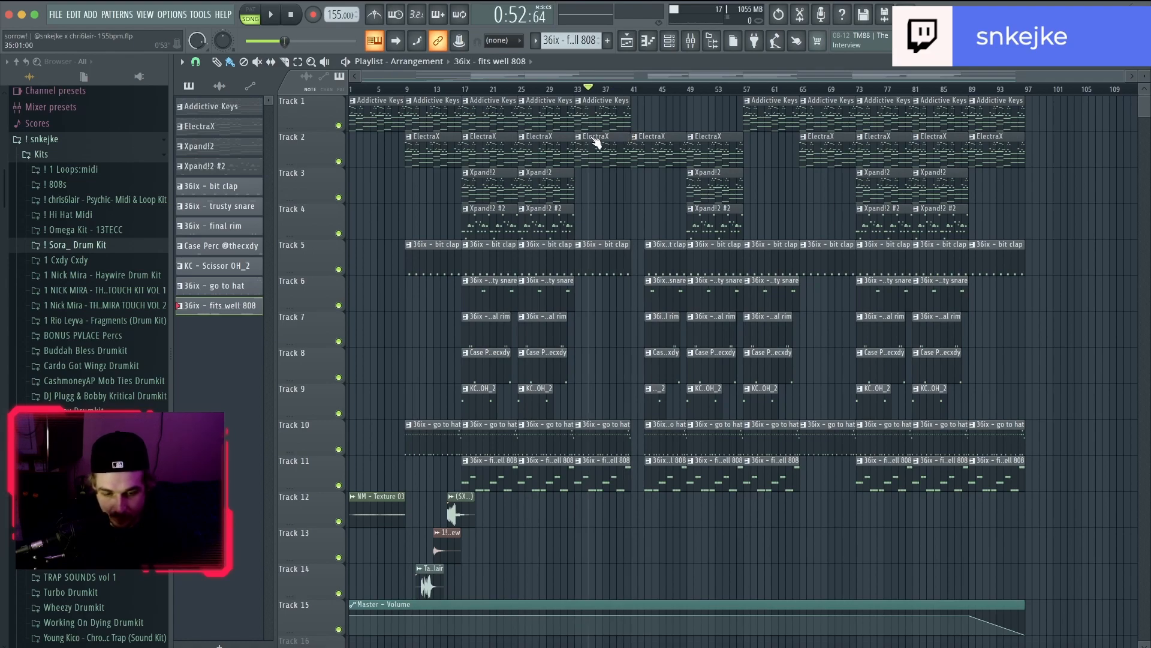